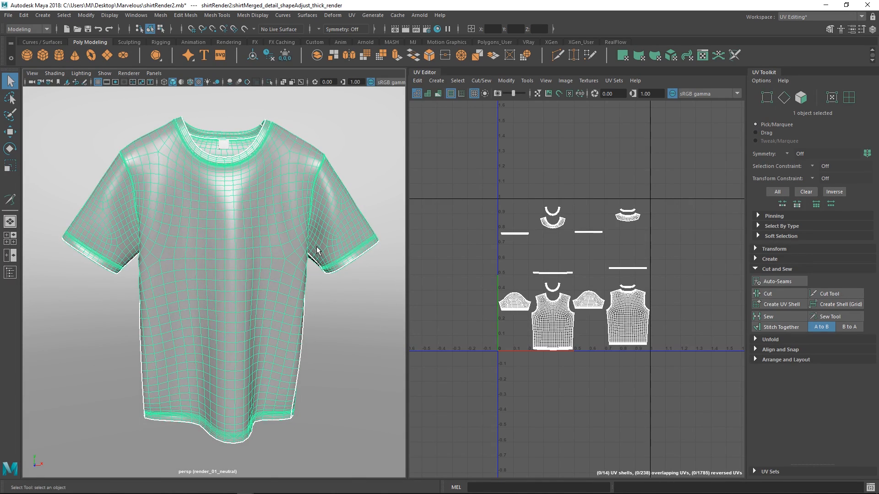
mouse_move(395, 241)
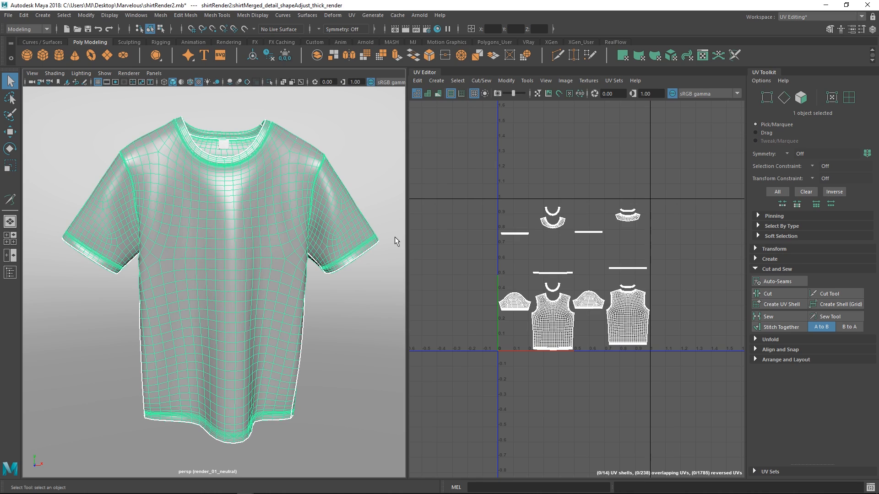
mouse_move(399, 227)
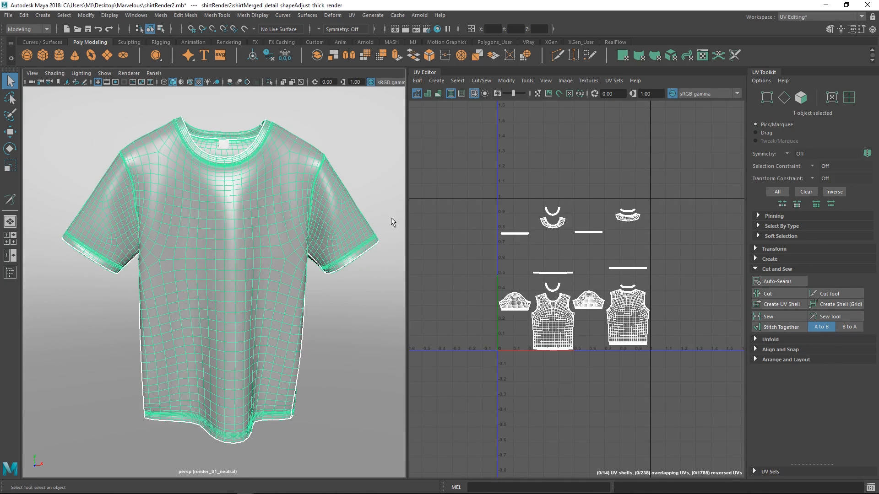
mouse_move(395, 224)
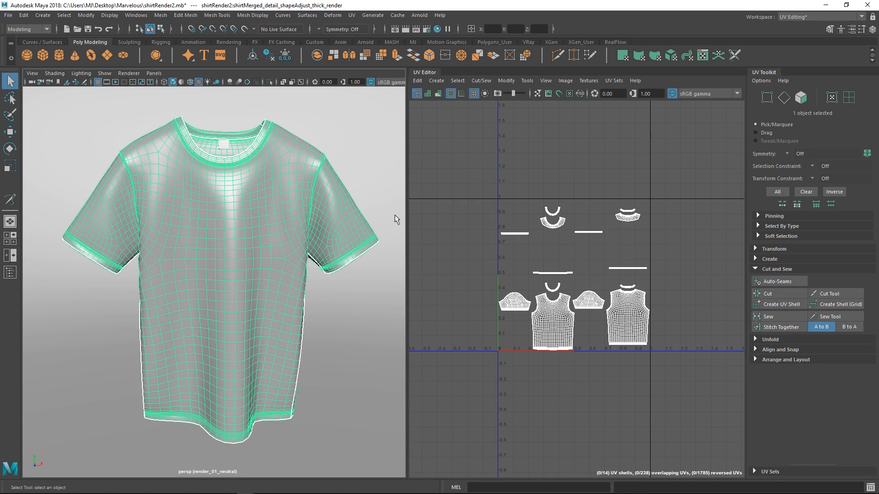
mouse_move(468, 235)
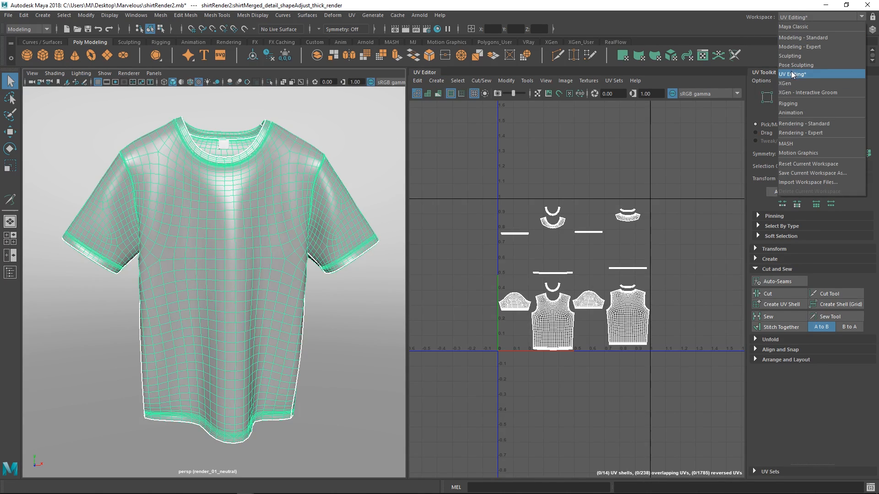
Dismiss the Workspace dropdown while staying in the UV Editing workspace.
click(792, 73)
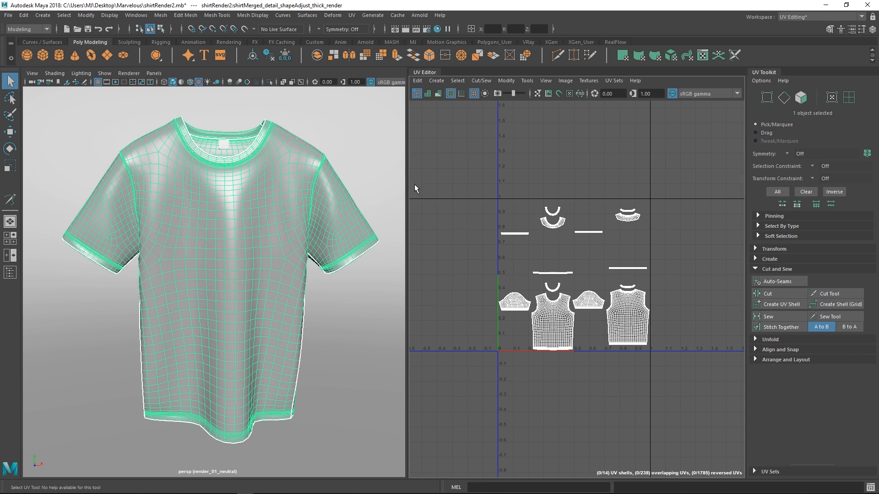
mouse_move(516, 261)
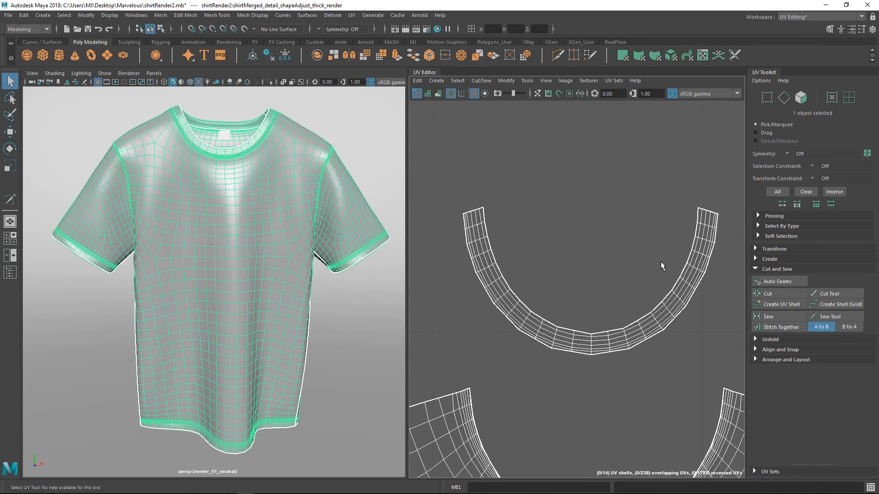
mouse_move(688, 274)
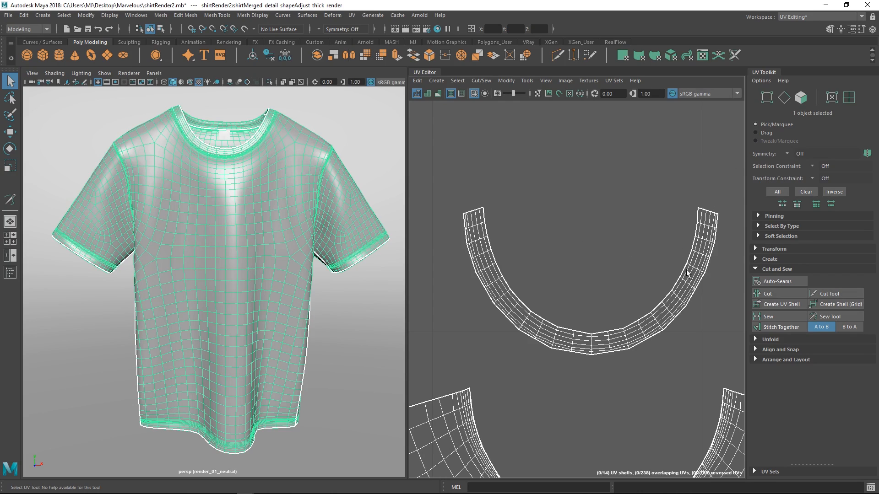
mouse_move(610, 232)
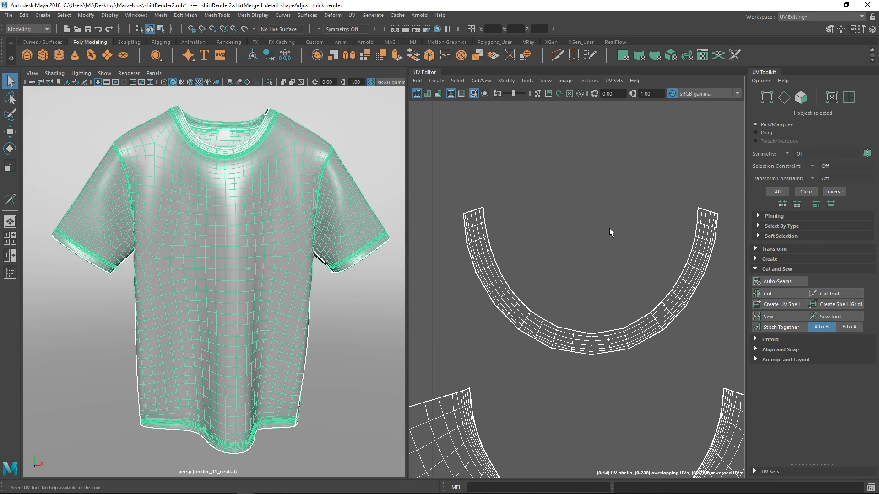
mouse_move(600, 230)
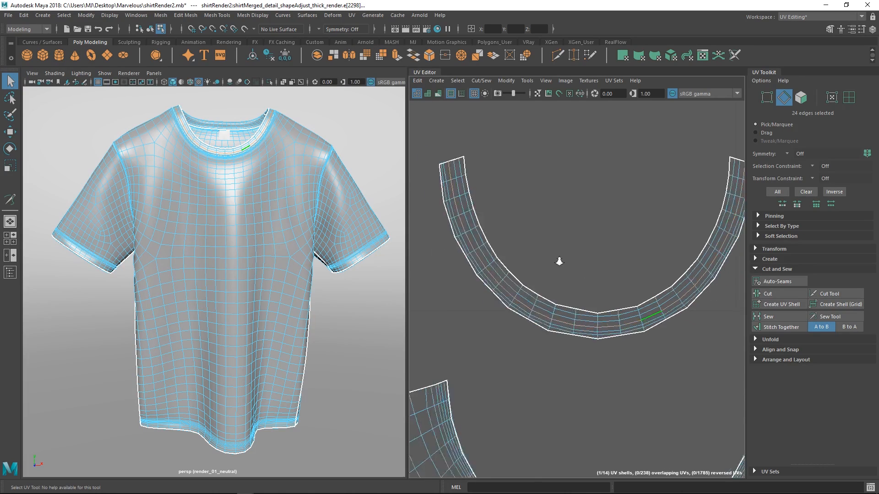
Straighten the curved collar shell along its selected edge loop into a horizontal strip.
click(771, 280)
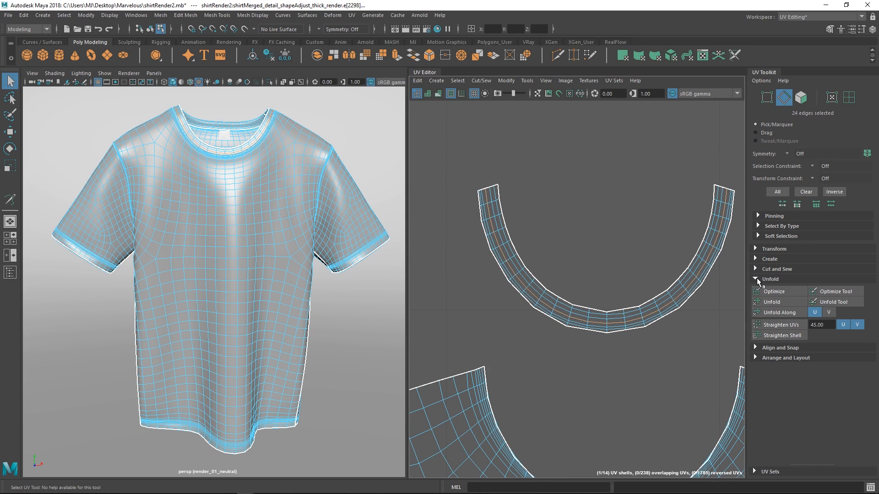
click(778, 335)
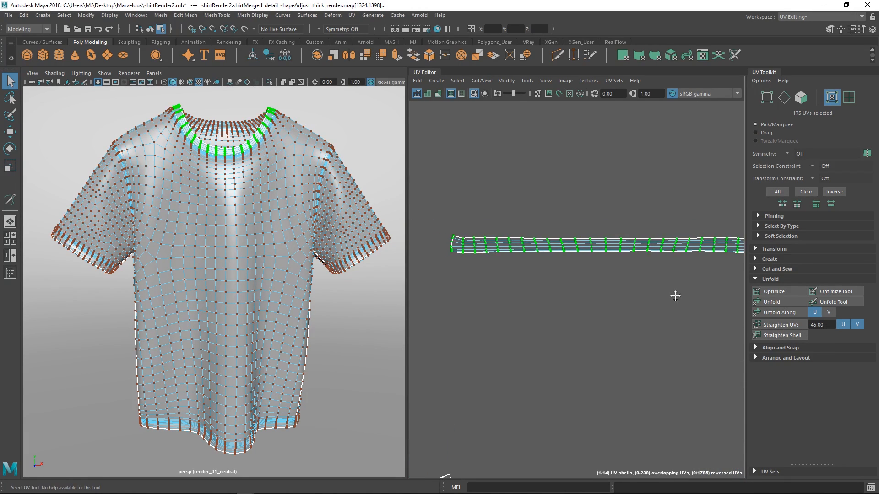
Apply Straighten UVs (45, U and V) repeatedly to square the collar strip's grid.
click(780, 324)
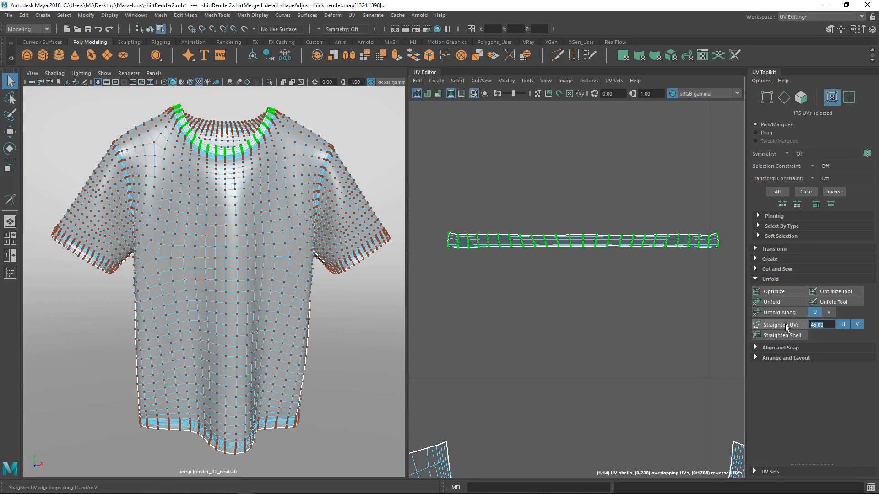
click(779, 325)
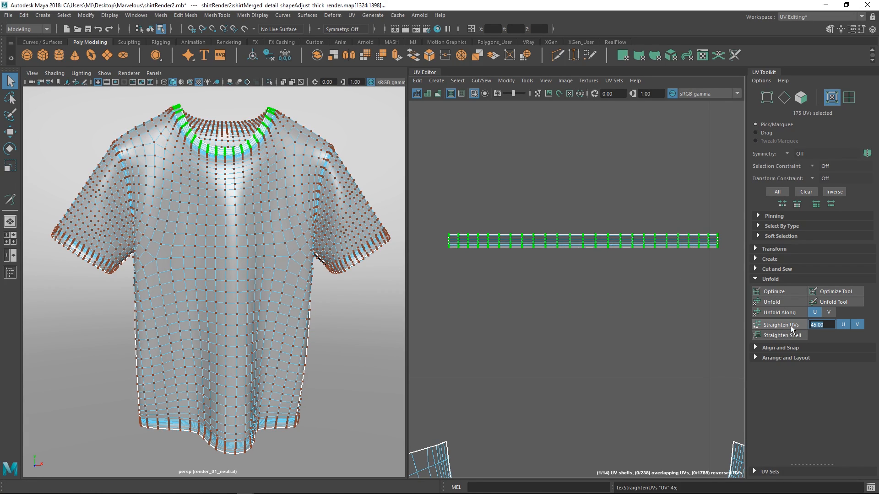
click(780, 324)
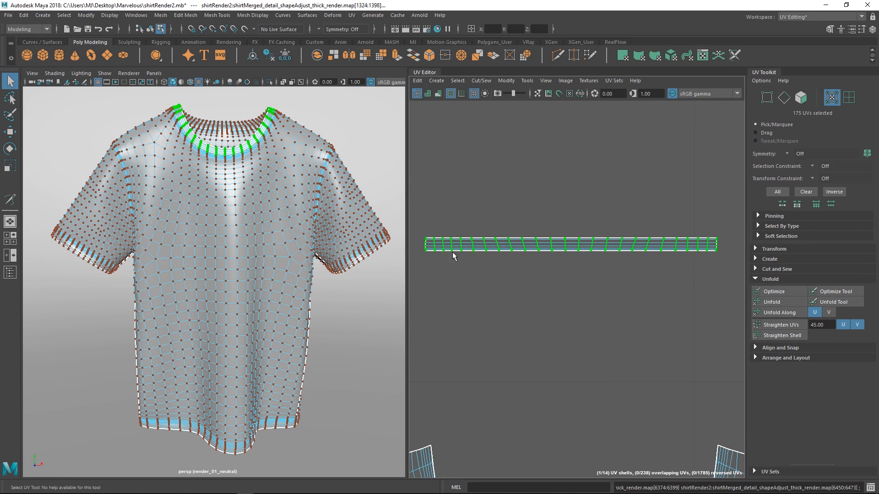
mouse_move(633, 288)
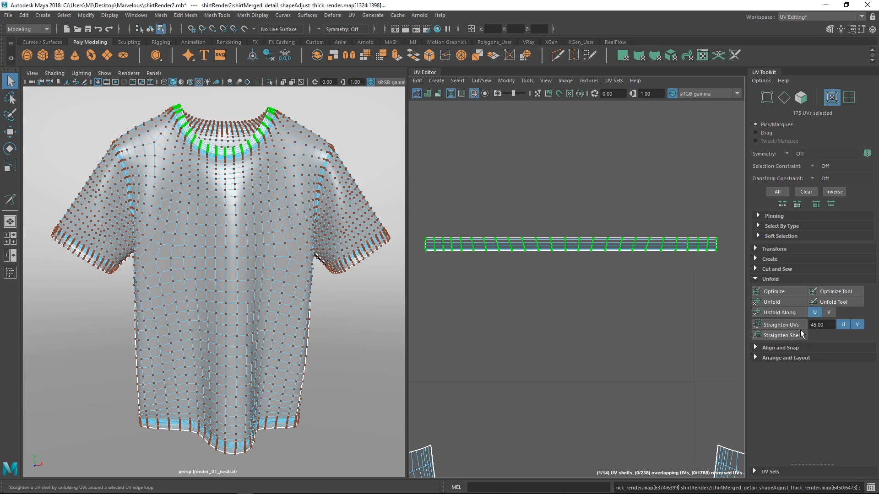
click(781, 324)
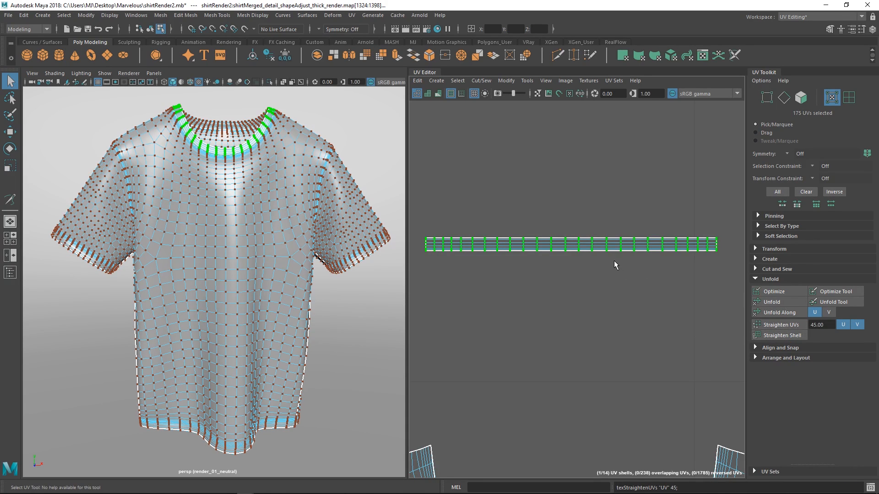
mouse_move(573, 313)
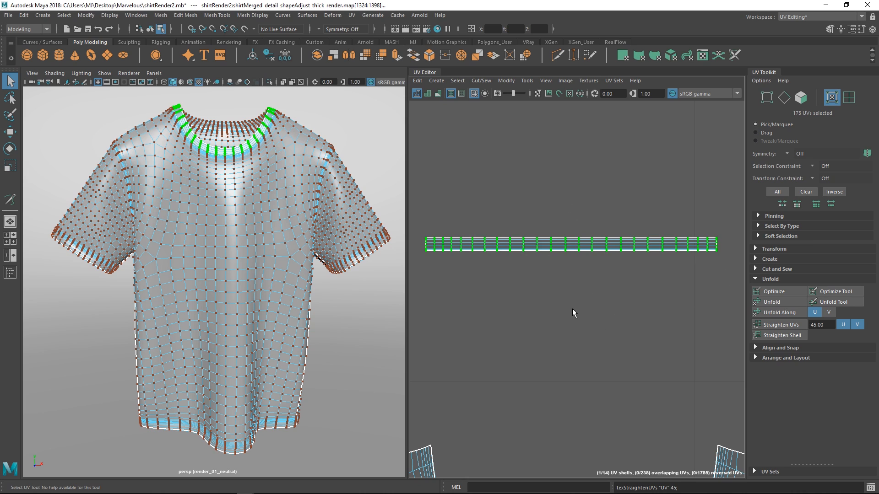
mouse_move(553, 277)
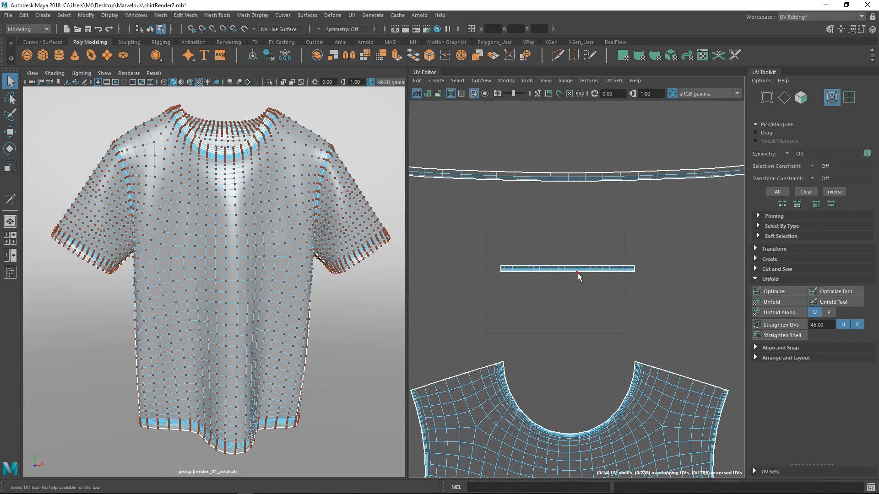
Collapse the UV Toolkit's Unfold section and expand its Transform section.
click(755, 279)
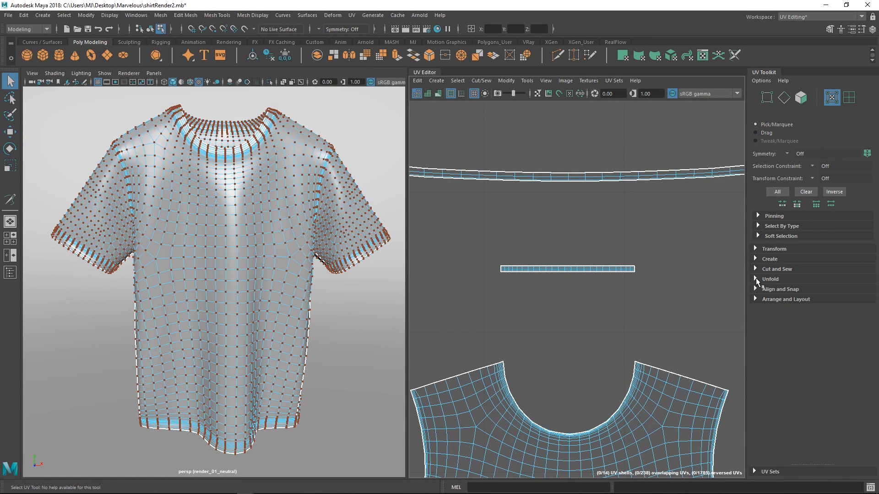
mouse_move(712, 279)
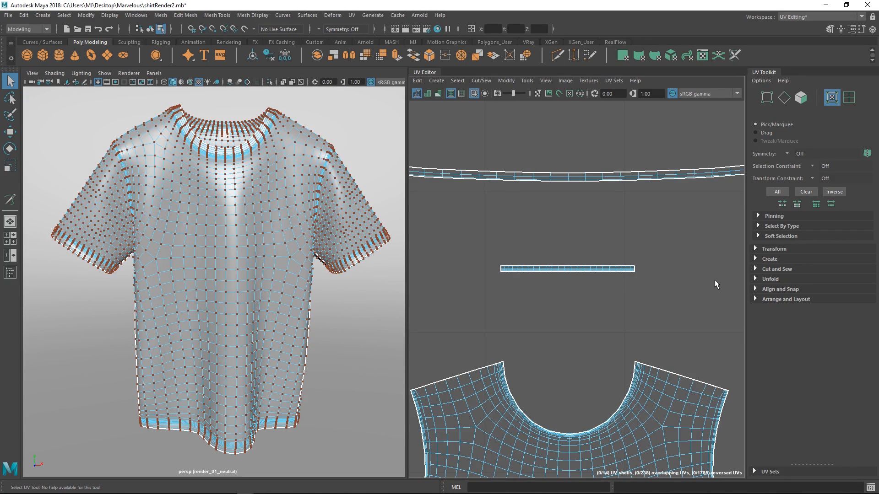
mouse_move(724, 279)
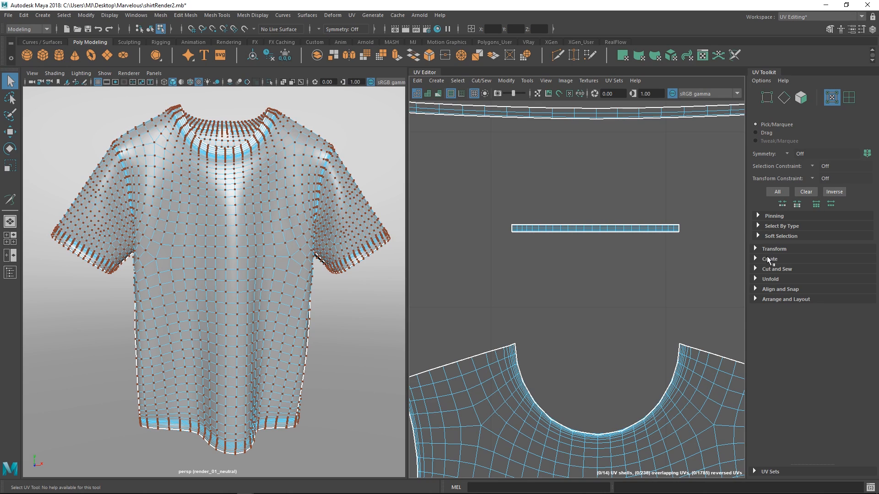
mouse_move(743, 270)
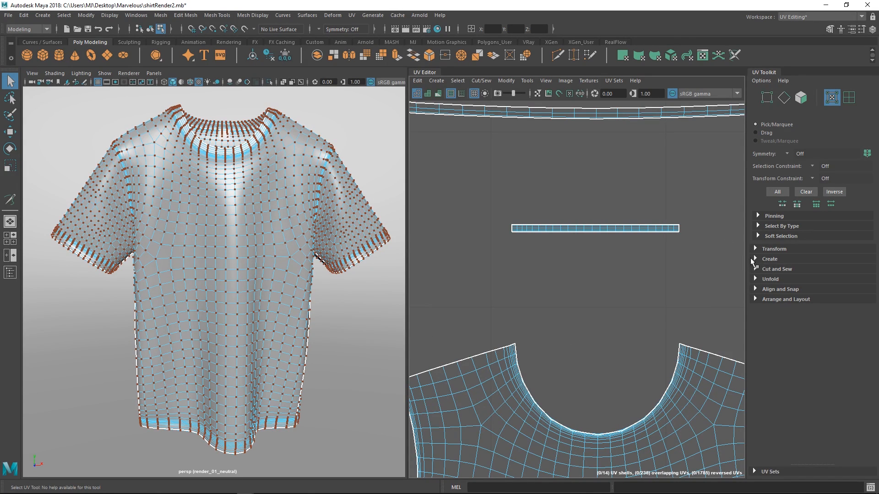
click(775, 248)
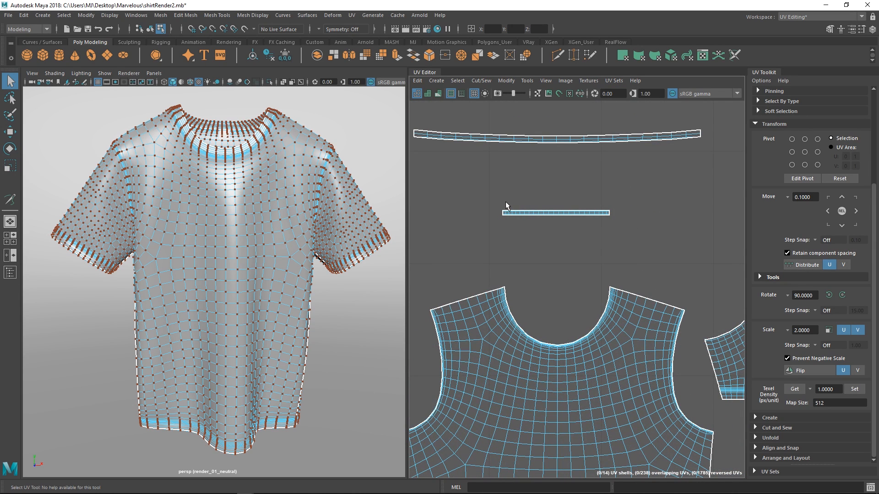
mouse_move(639, 276)
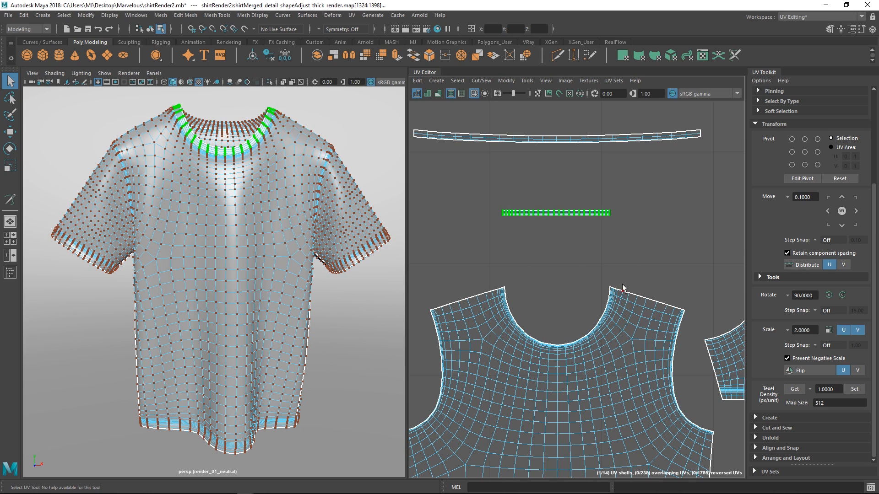
Convert the front panel UV selection to its whole UV shell with To UV Shell.
right_click(622, 300)
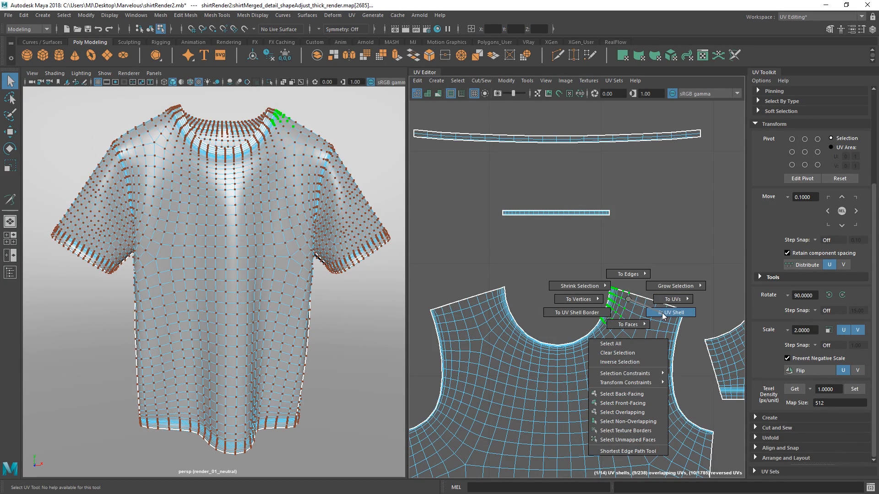
click(671, 313)
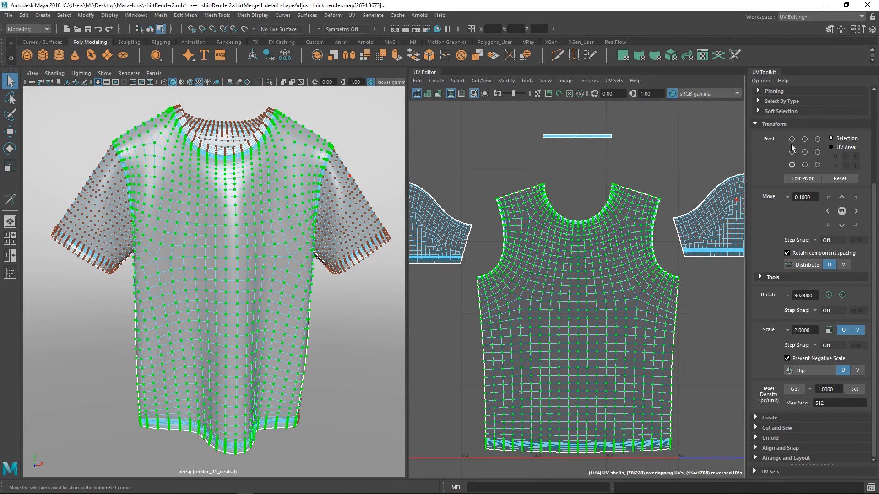
mouse_move(754, 374)
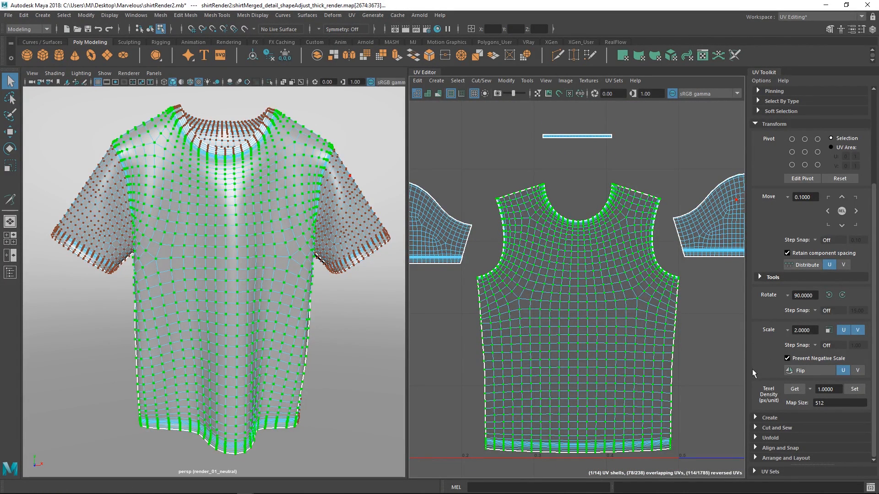
Sample the front shell's texel density of 2.7643, then clear the selection.
click(794, 389)
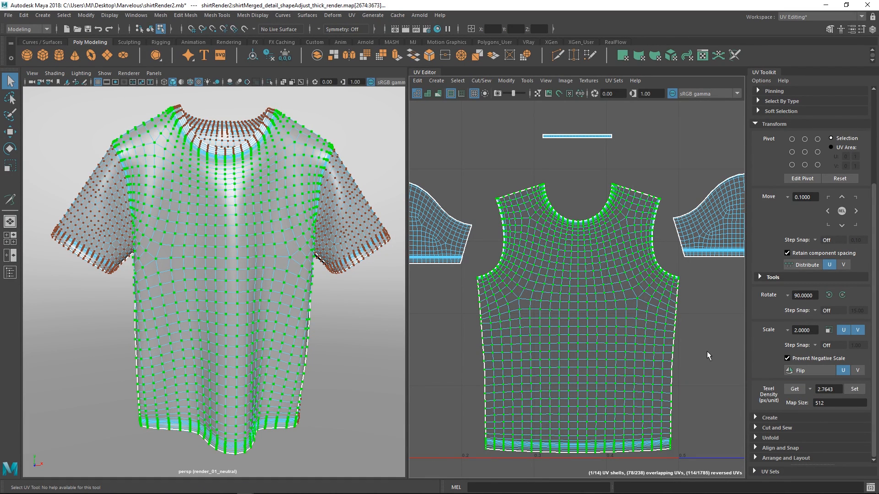
mouse_move(705, 385)
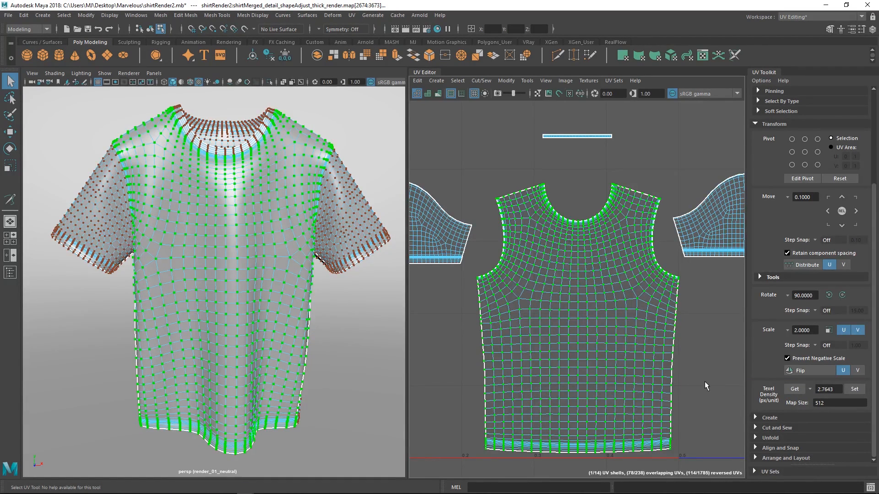
mouse_move(701, 366)
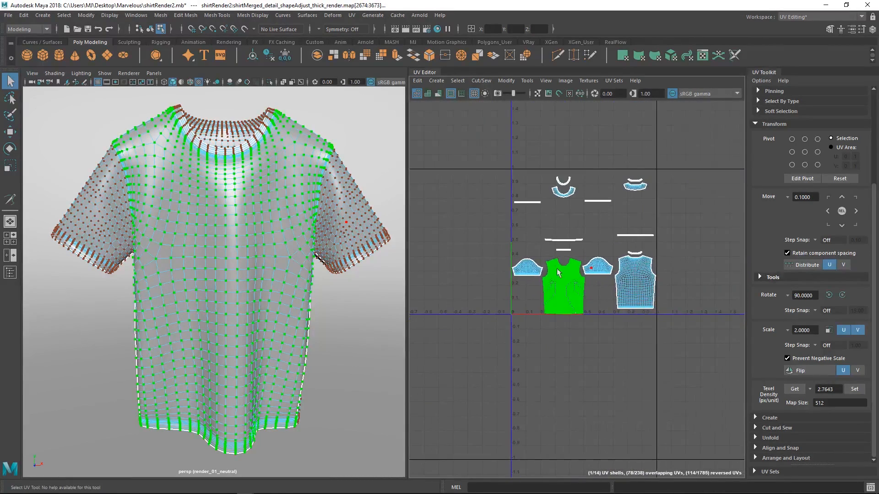
click(854, 389)
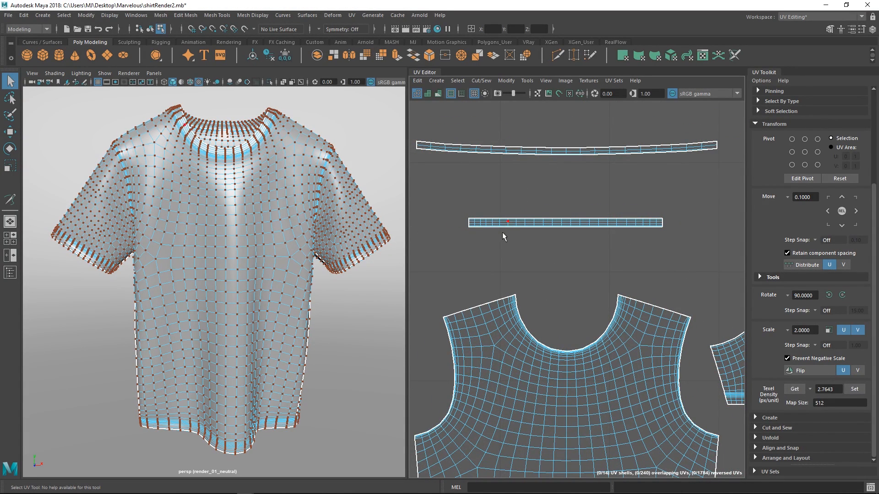
mouse_move(660, 285)
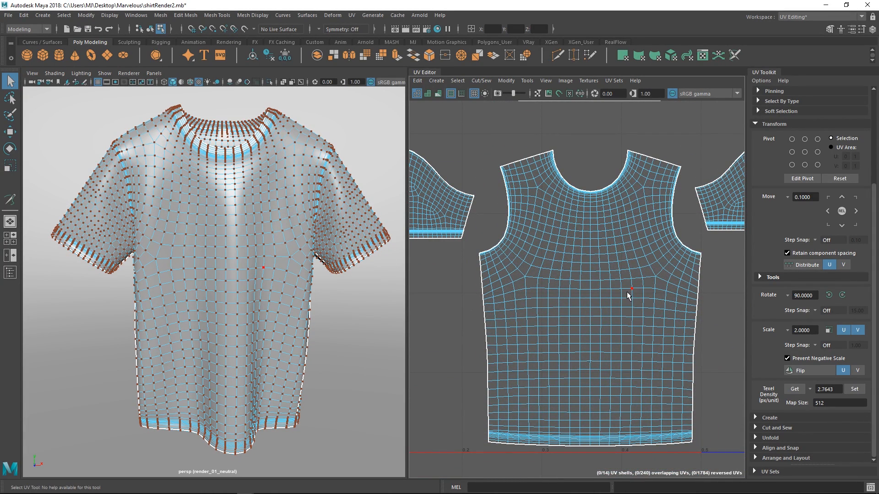
mouse_move(623, 310)
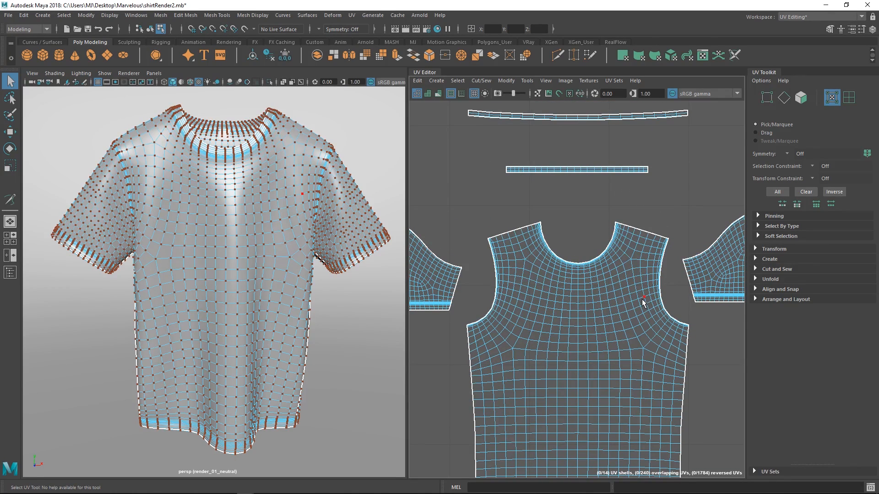
mouse_move(625, 288)
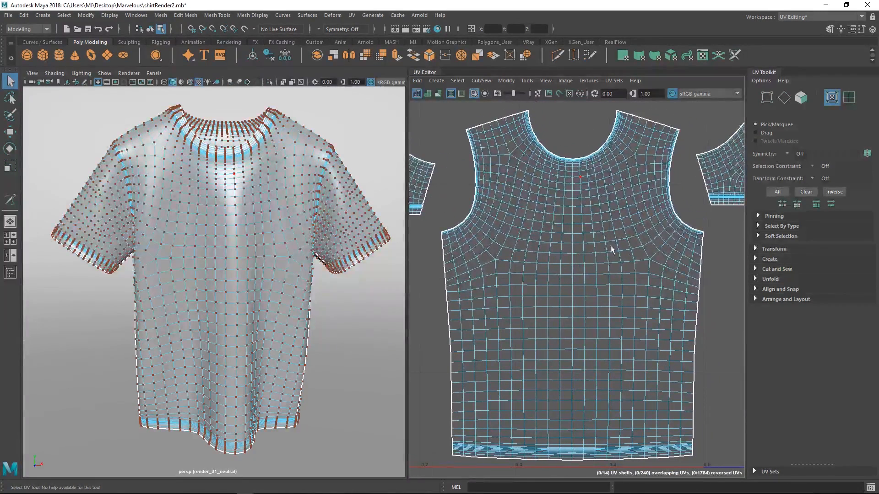
Cut the front panel's UVs along the L-shaped chest edges using the Cut and Sew tools.
click(769, 258)
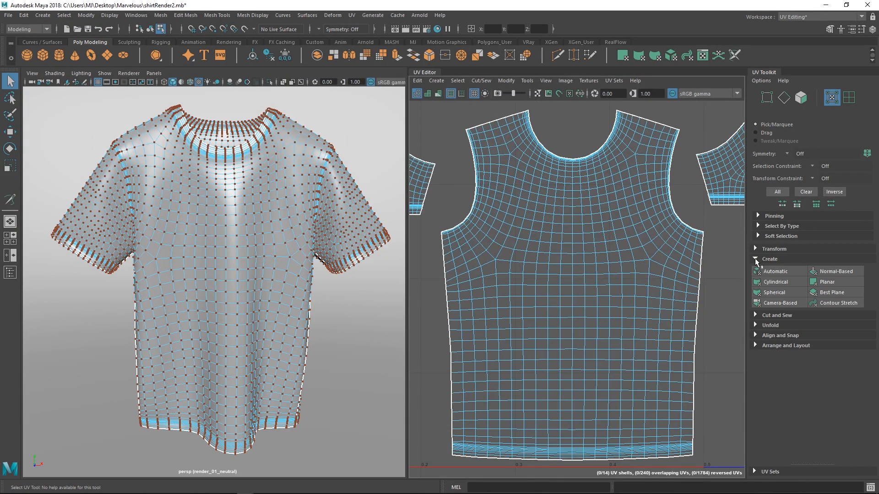
click(777, 269)
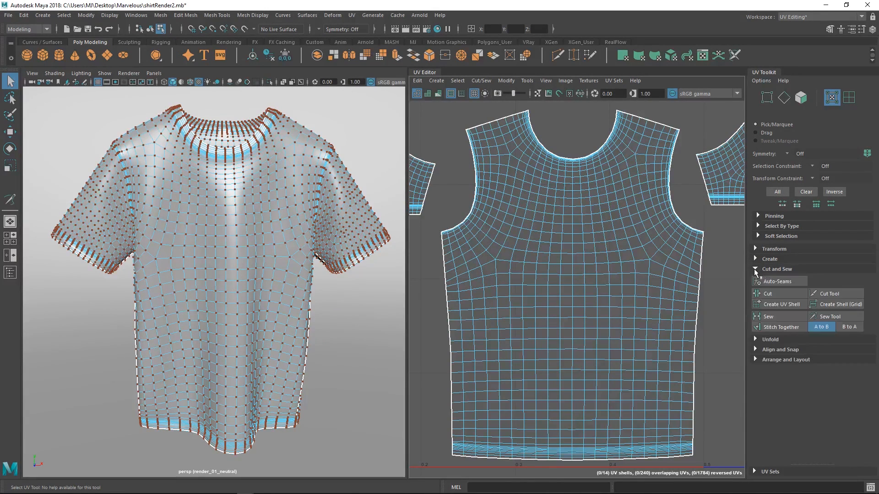
click(833, 293)
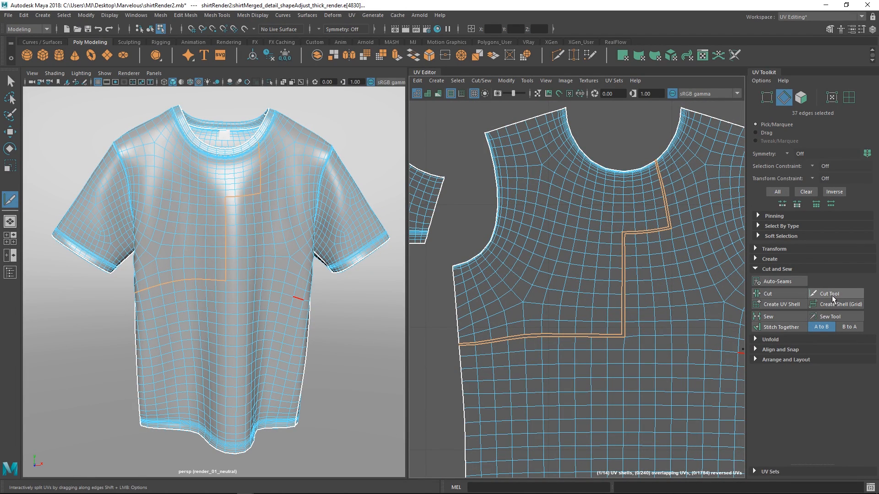
click(831, 293)
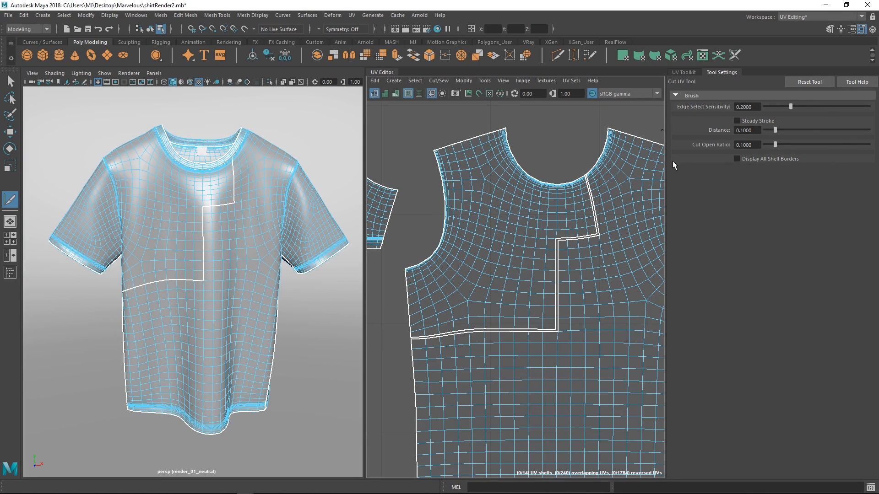
Adjust the Cut Open Ratio gap and resume interactive seam cutting along edges.
click(484, 80)
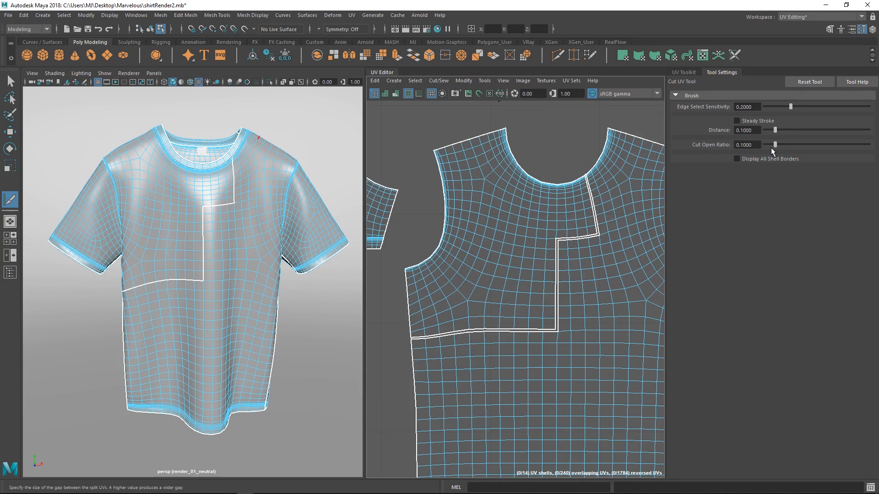
drag(776, 145, 764, 144)
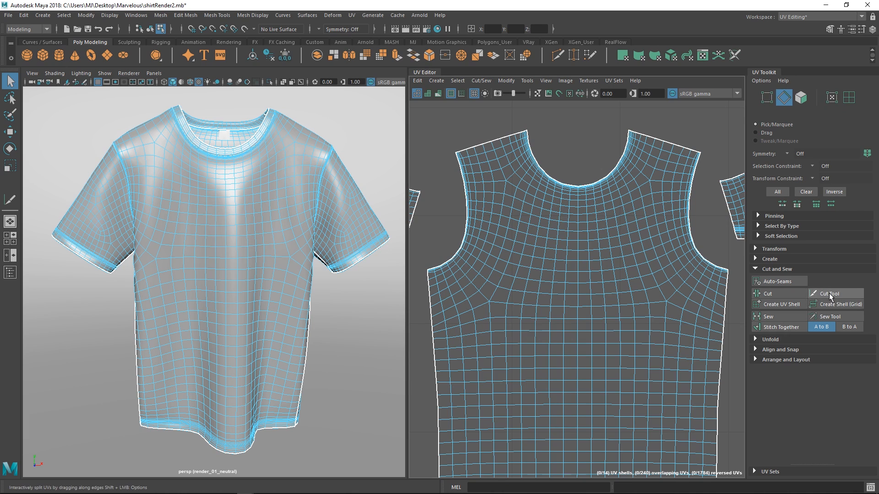
click(834, 293)
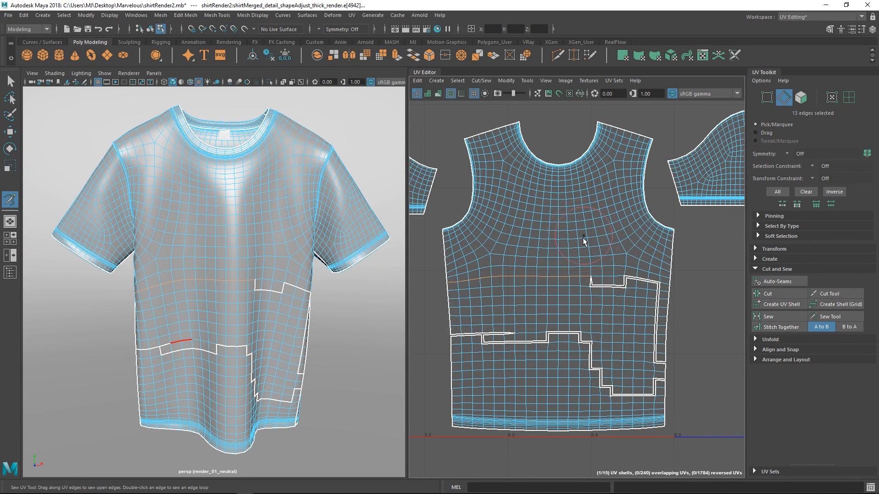
mouse_move(542, 235)
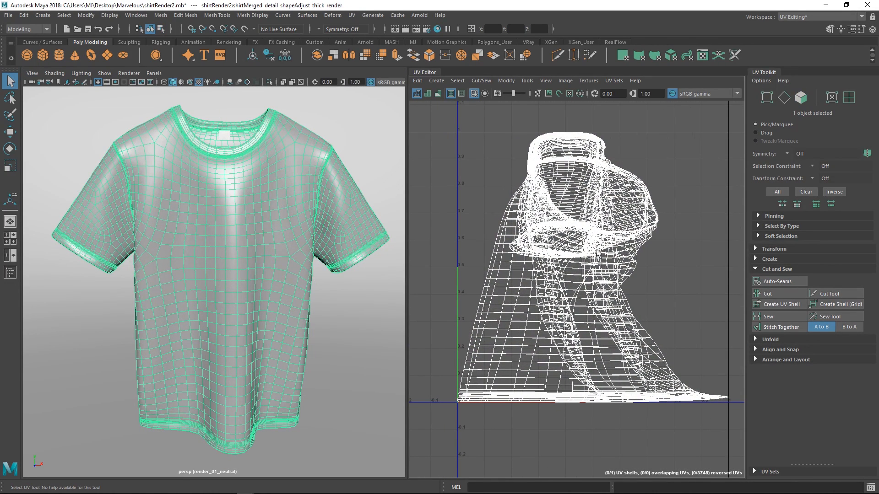
mouse_move(592, 232)
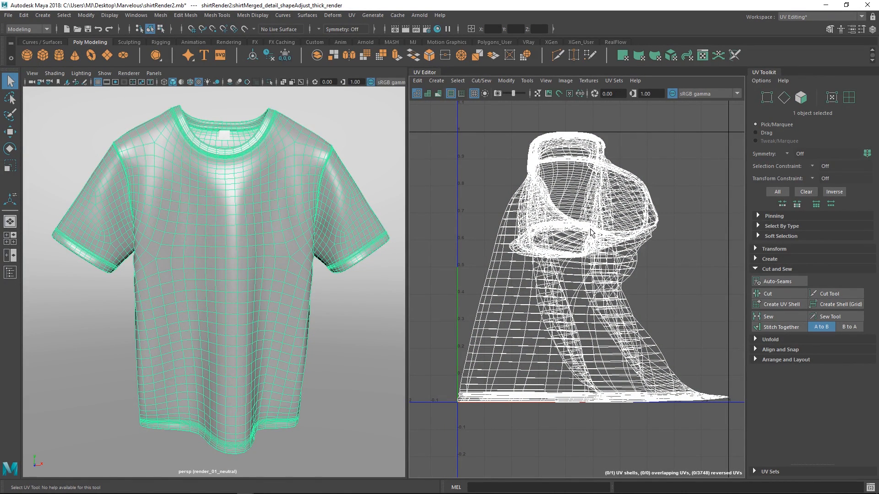
mouse_move(602, 252)
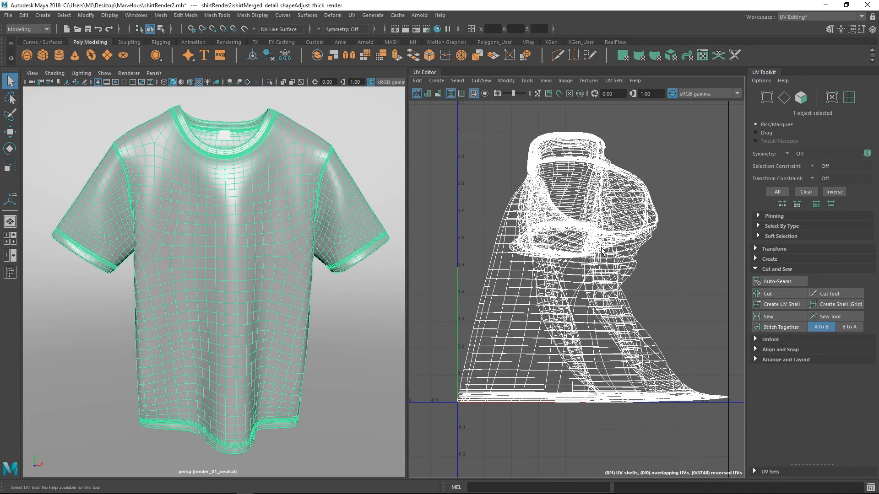
mouse_move(805, 263)
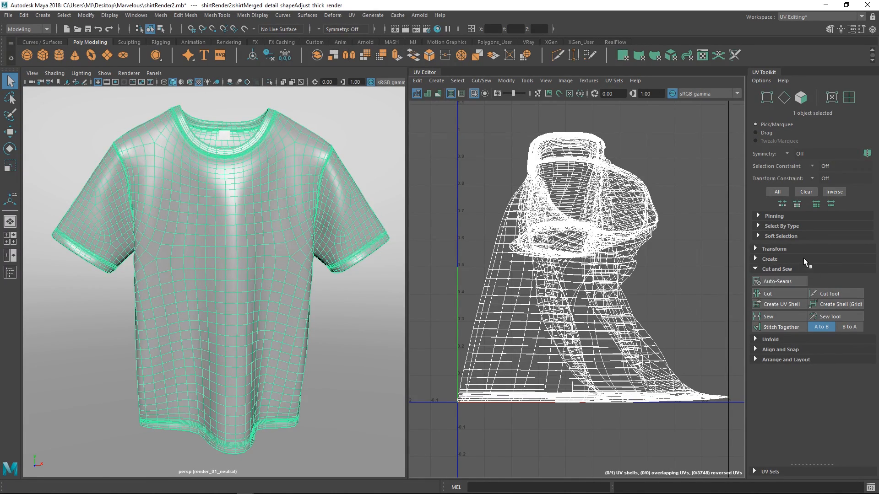
Run Auto Seams with Seams set to Cut and the Automatic method on the shirt.
click(757, 281)
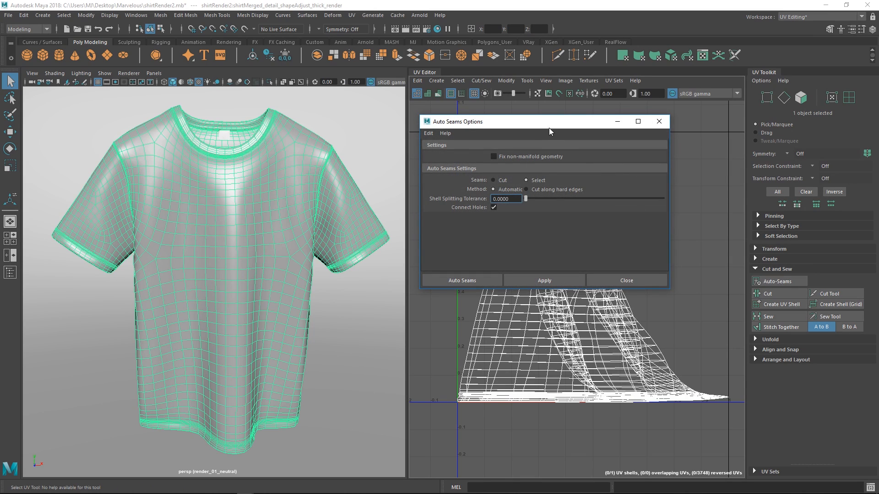
drag(549, 121, 606, 138)
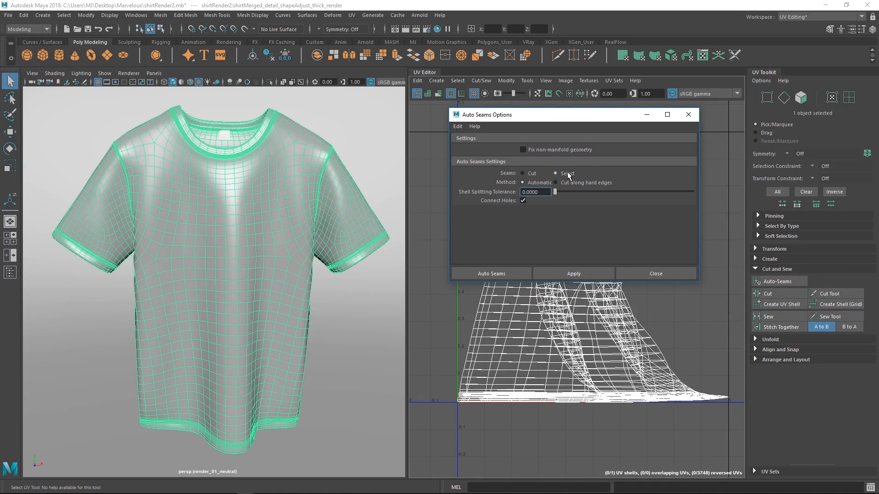
click(522, 173)
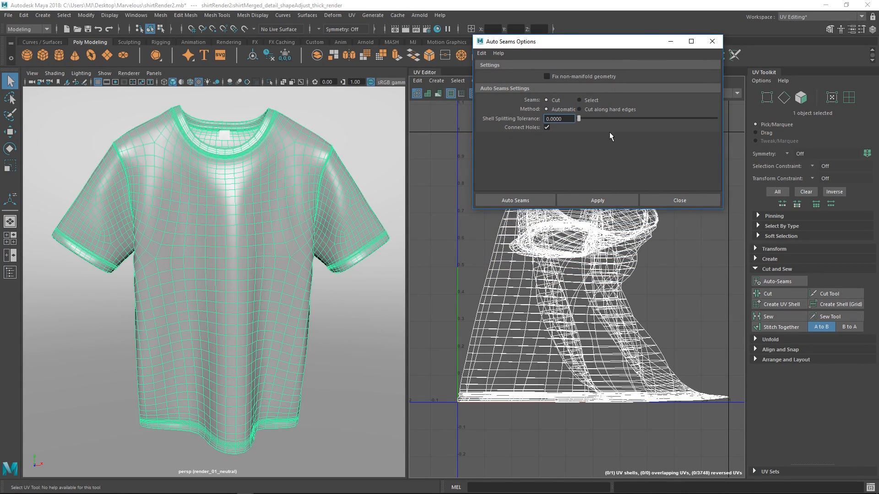
mouse_move(590, 162)
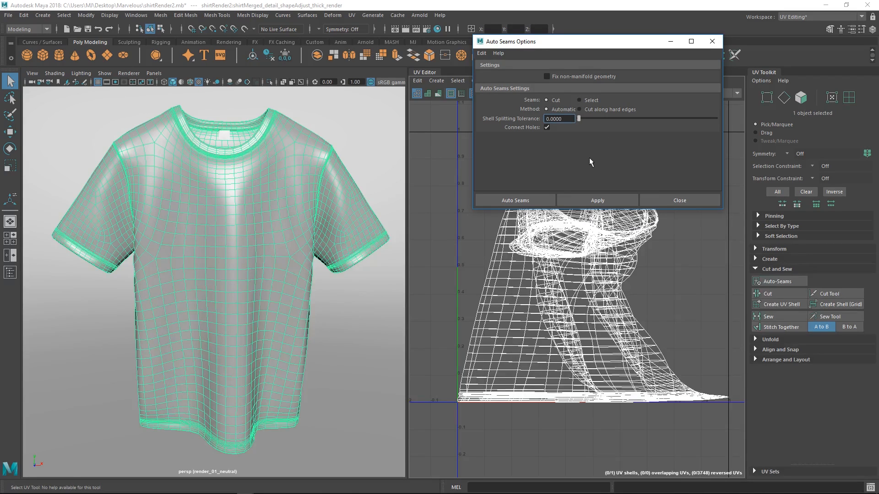
mouse_move(593, 170)
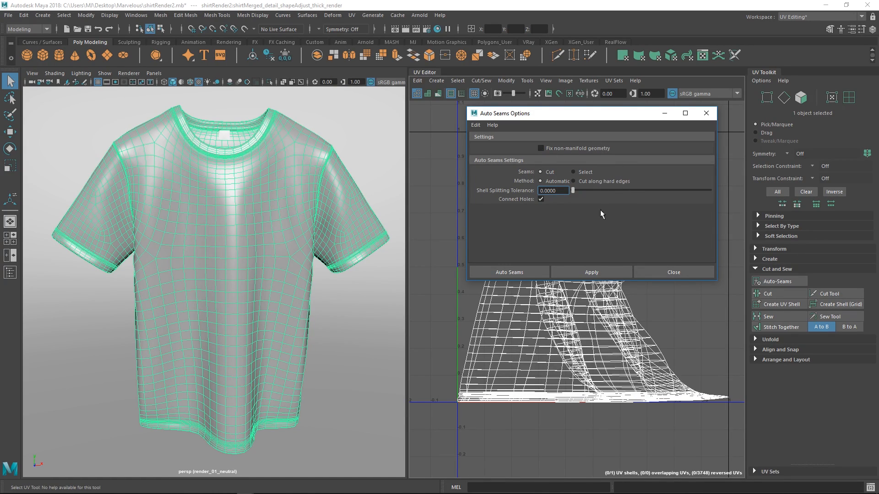
mouse_move(601, 242)
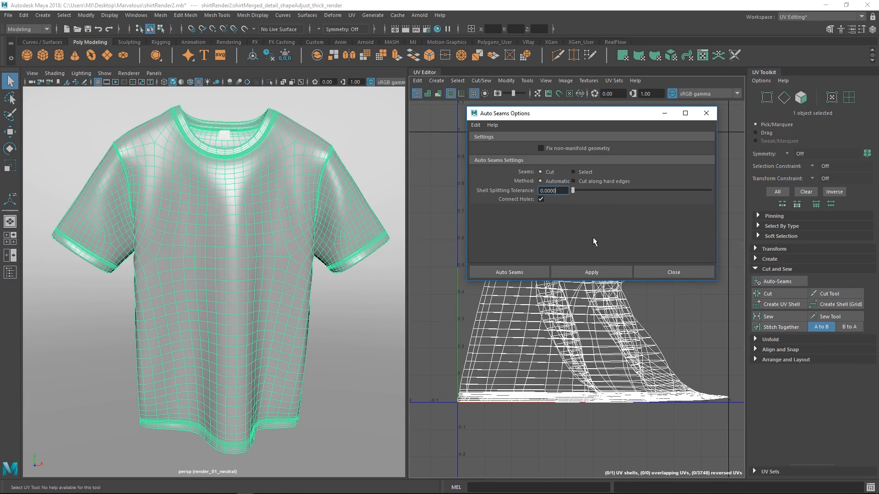
mouse_move(590, 226)
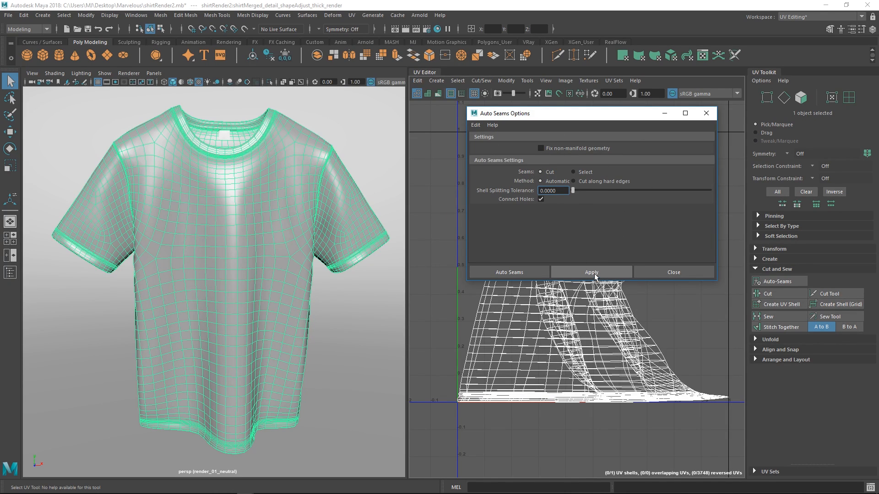
click(589, 272)
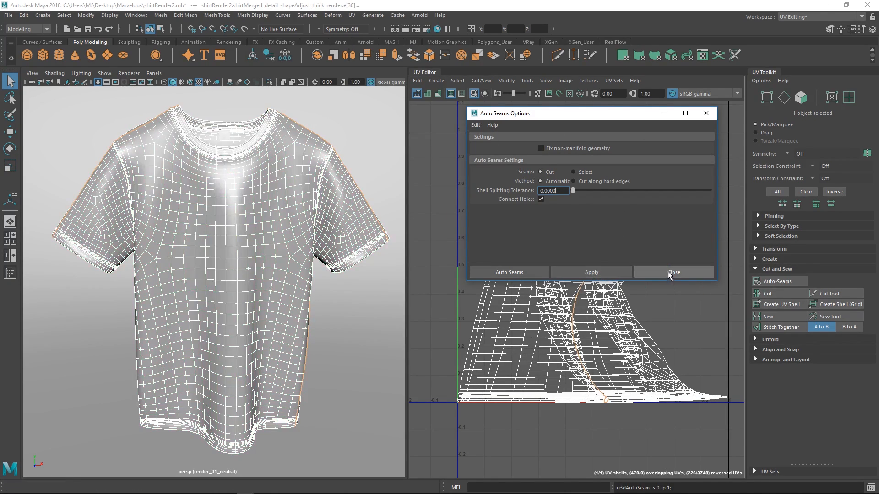
Close Auto Seams Options, select all the shirt's UVs and unfold them flat.
click(674, 272)
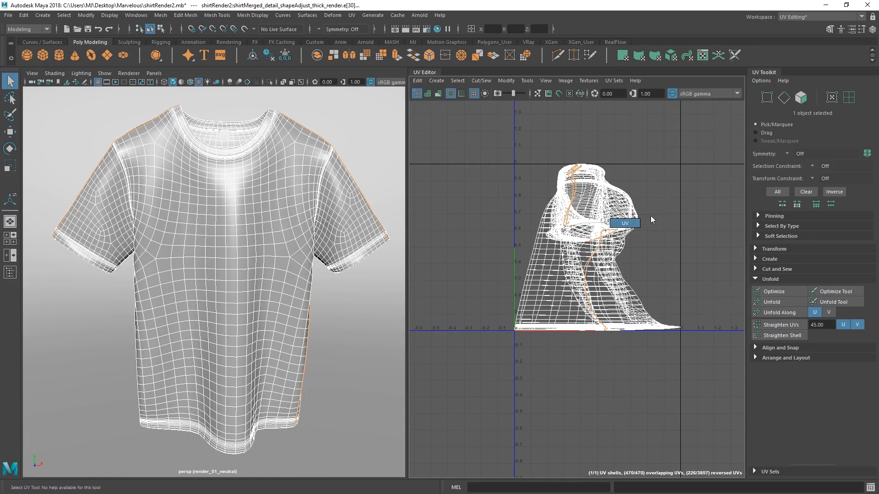
click(773, 301)
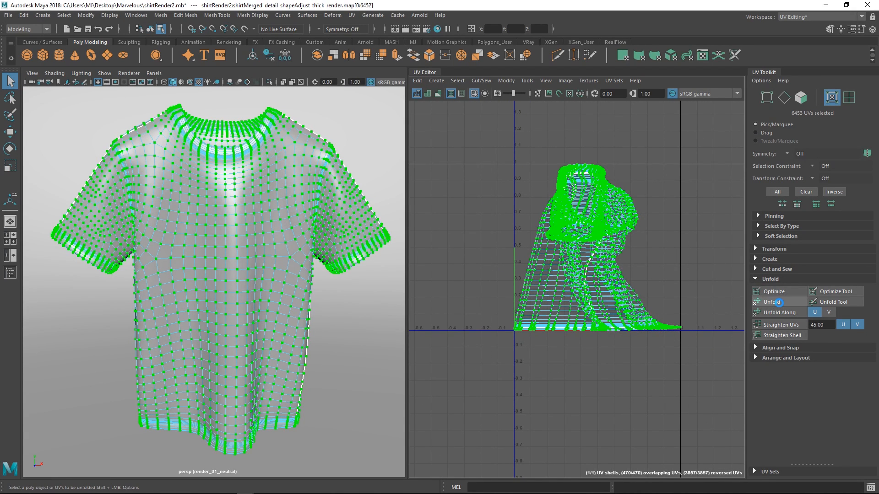
click(773, 301)
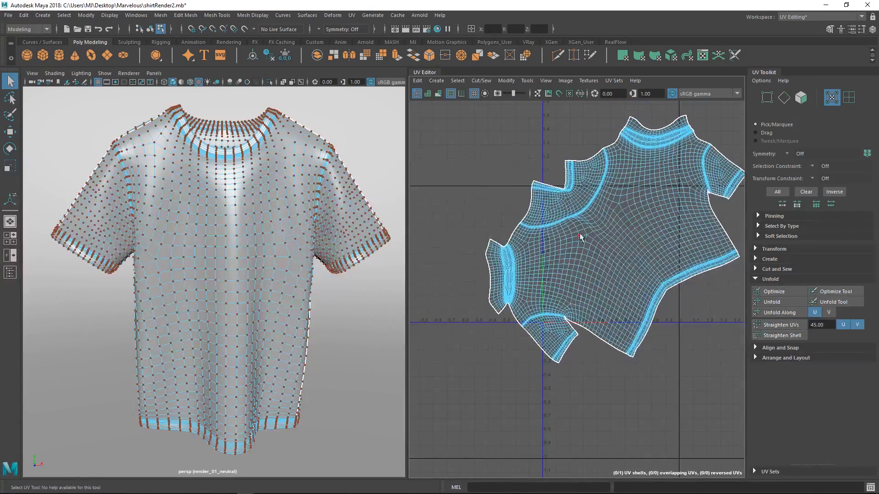